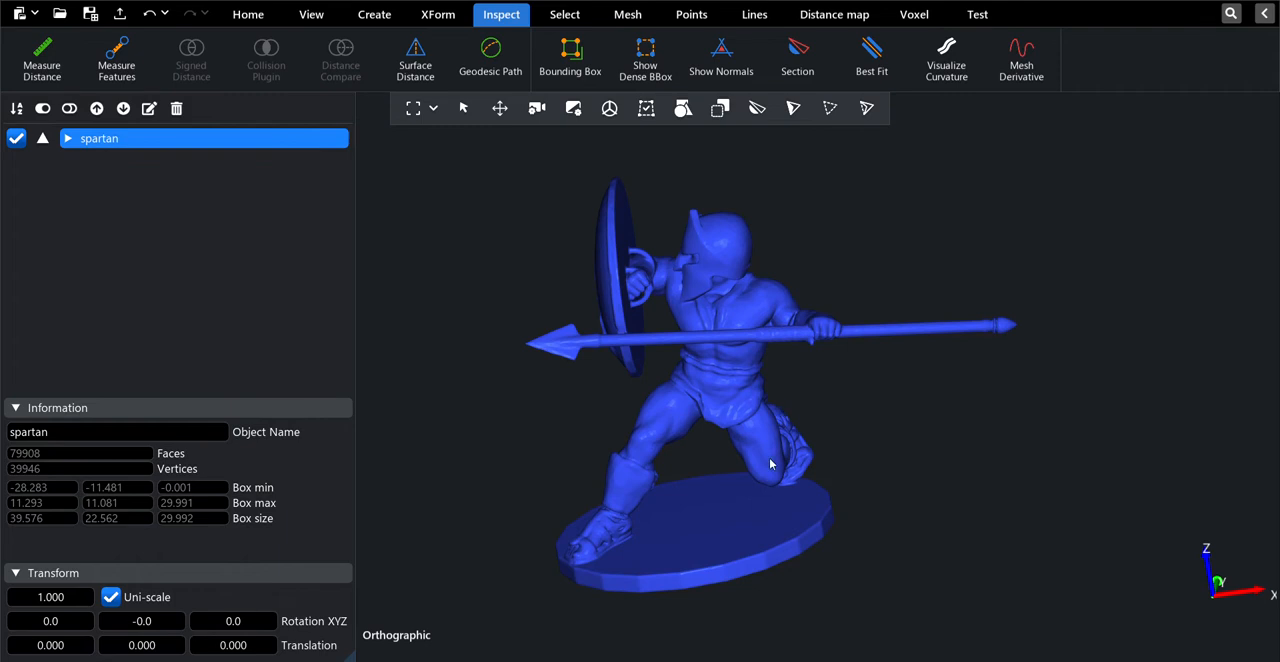
pyautogui.moveTo(560, 365)
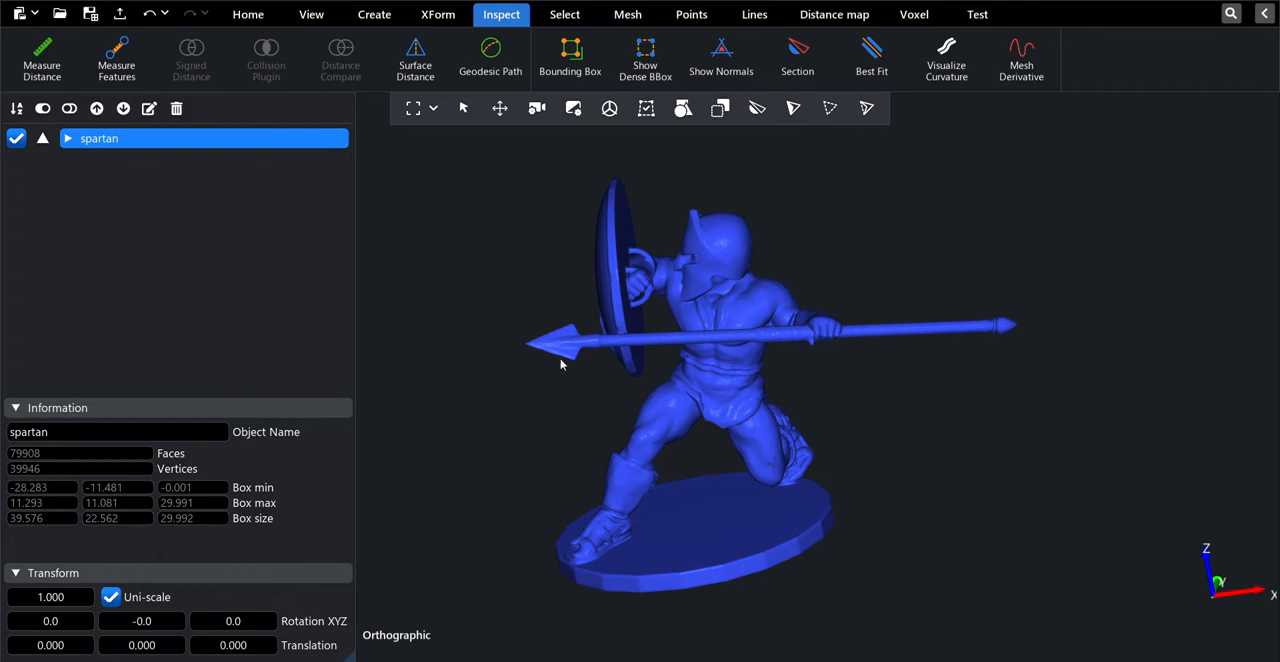
# Activate the Geodesic Path plugin from the Inspect tab on the spartan mesh.
pyautogui.click(490, 57)
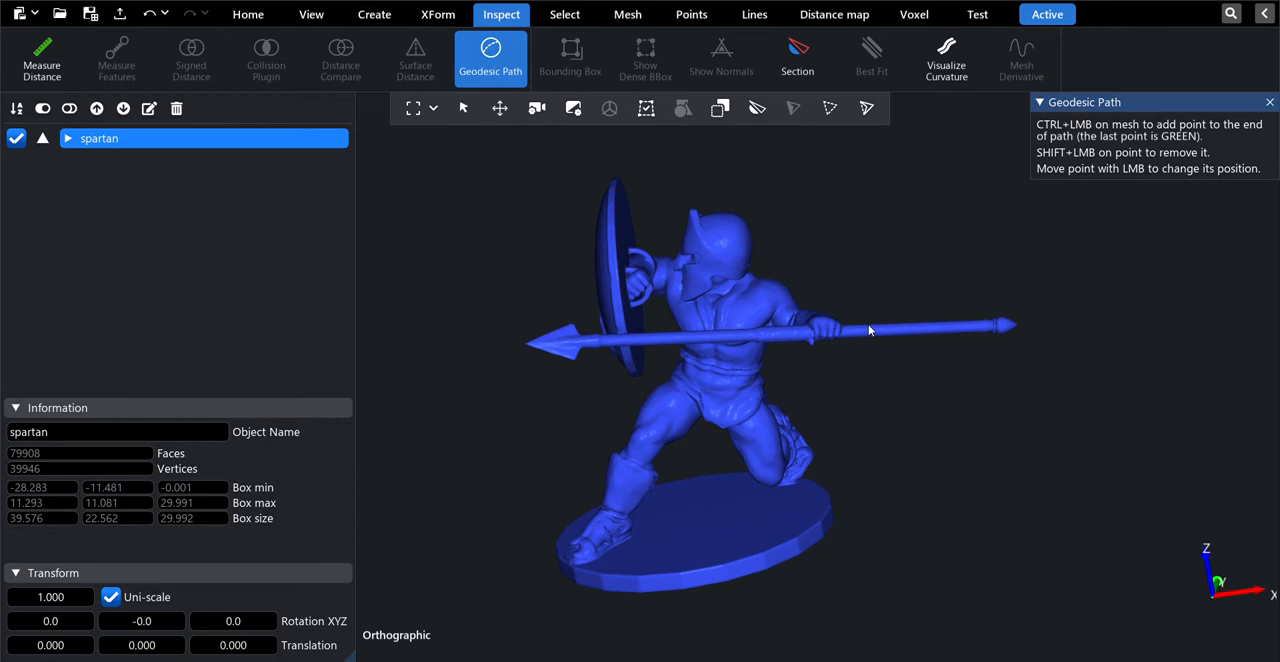
pyautogui.moveTo(682, 416)
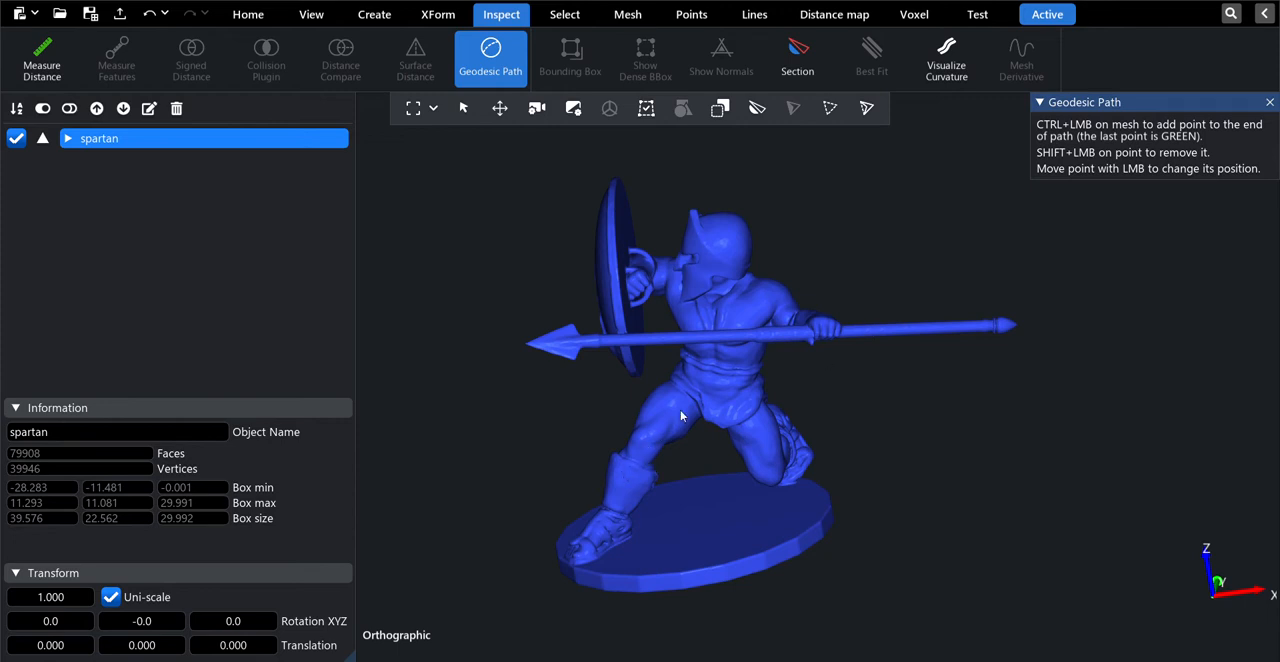
pyautogui.moveTo(650, 398)
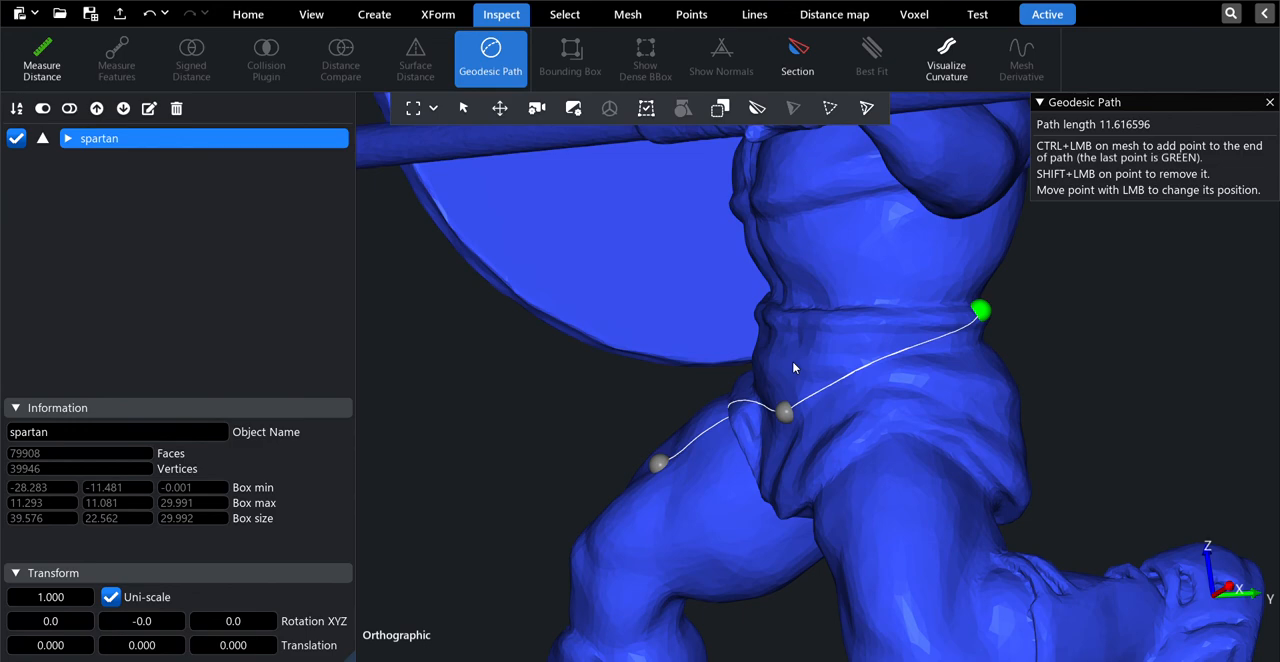
pyautogui.moveTo(1135, 161)
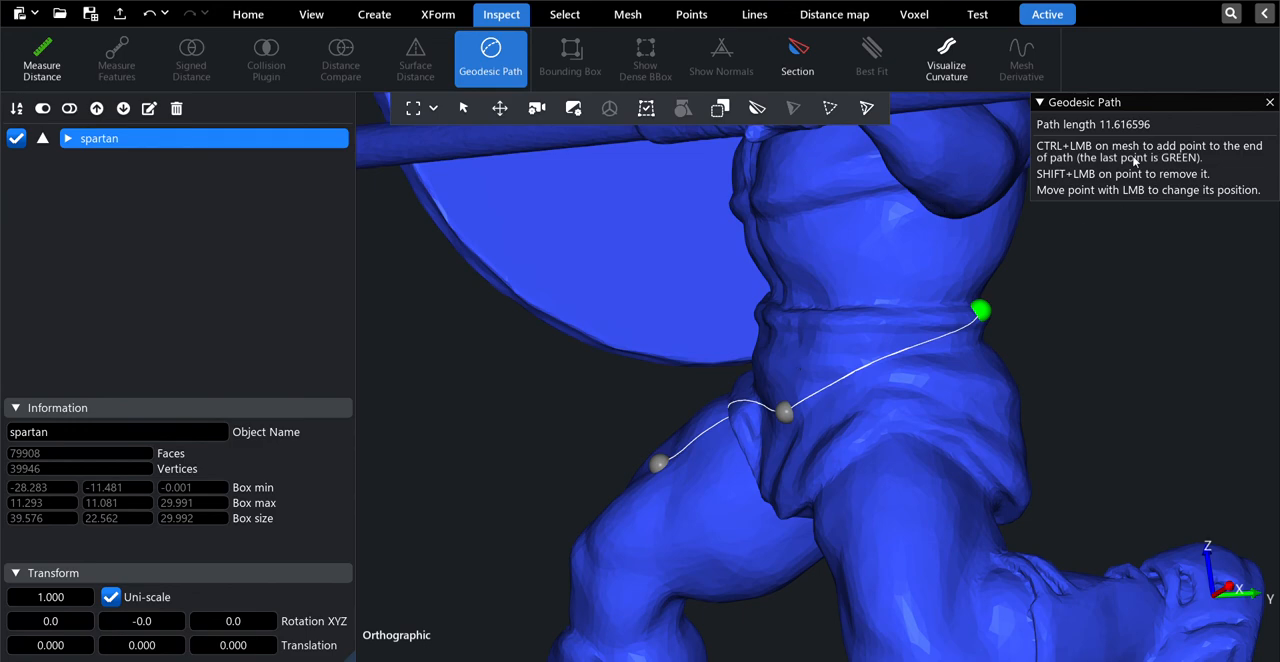